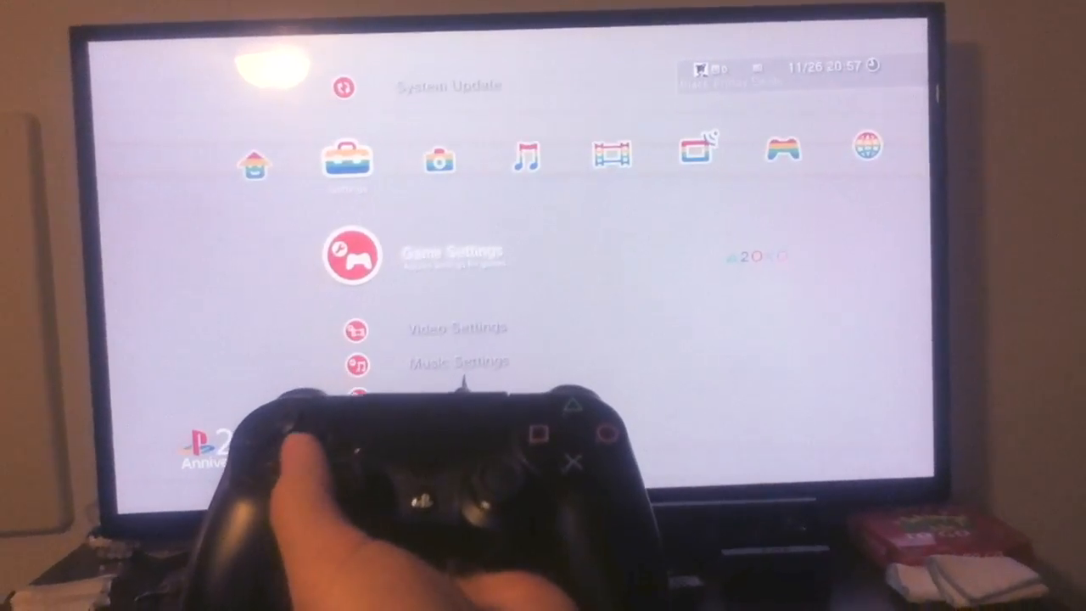
scroll(down, 3)
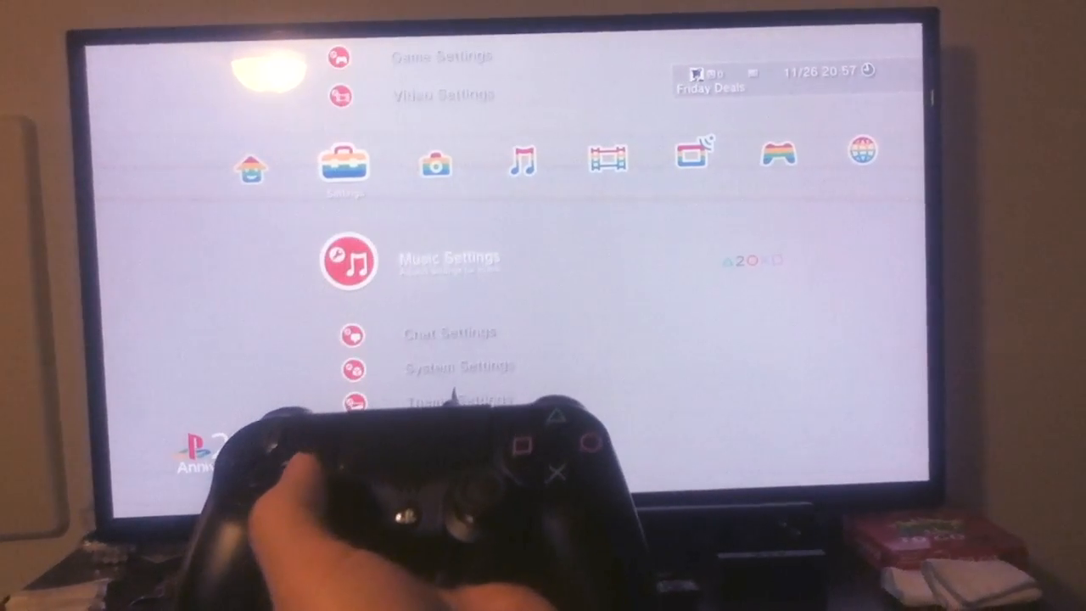